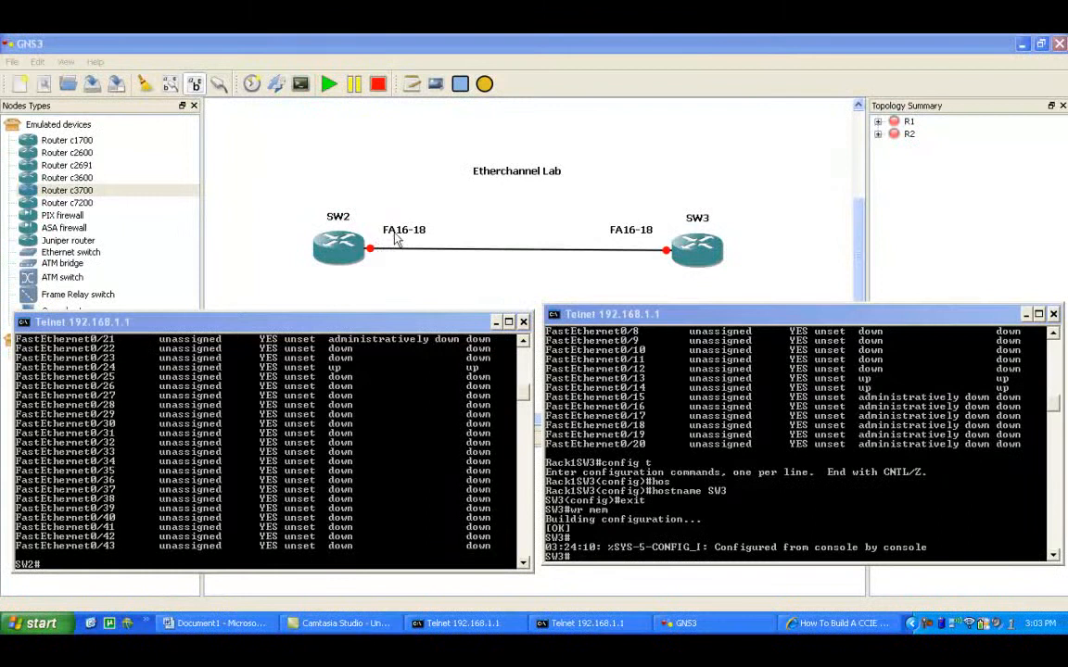
{"action": "mouse_move", "coordinate": [415, 239]}
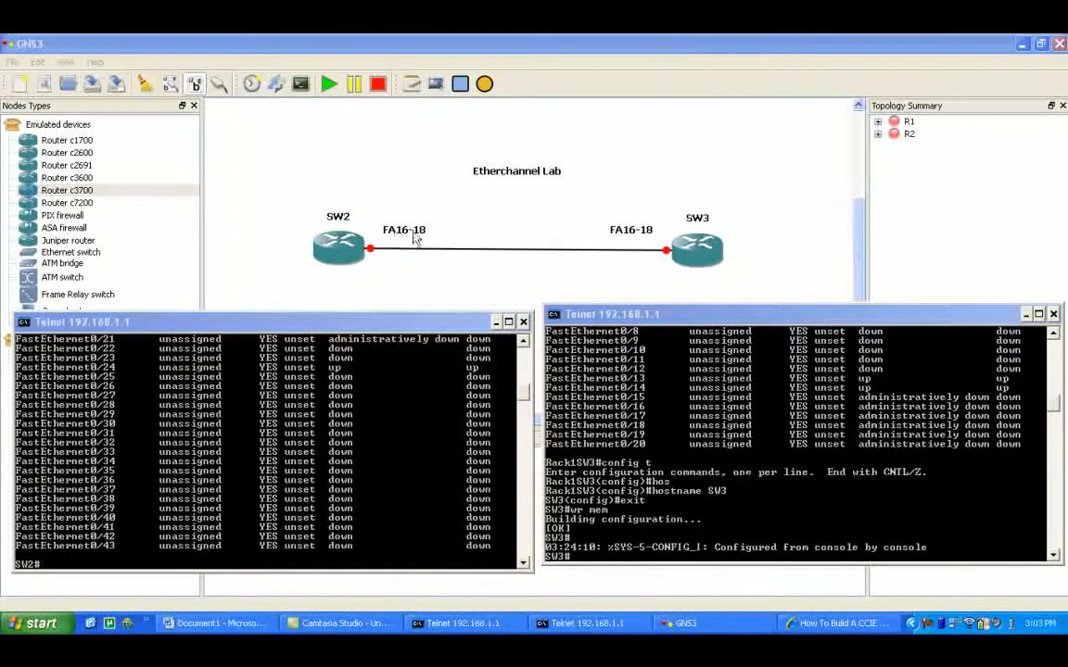
{"action": "mouse_move", "coordinate": [560, 230]}
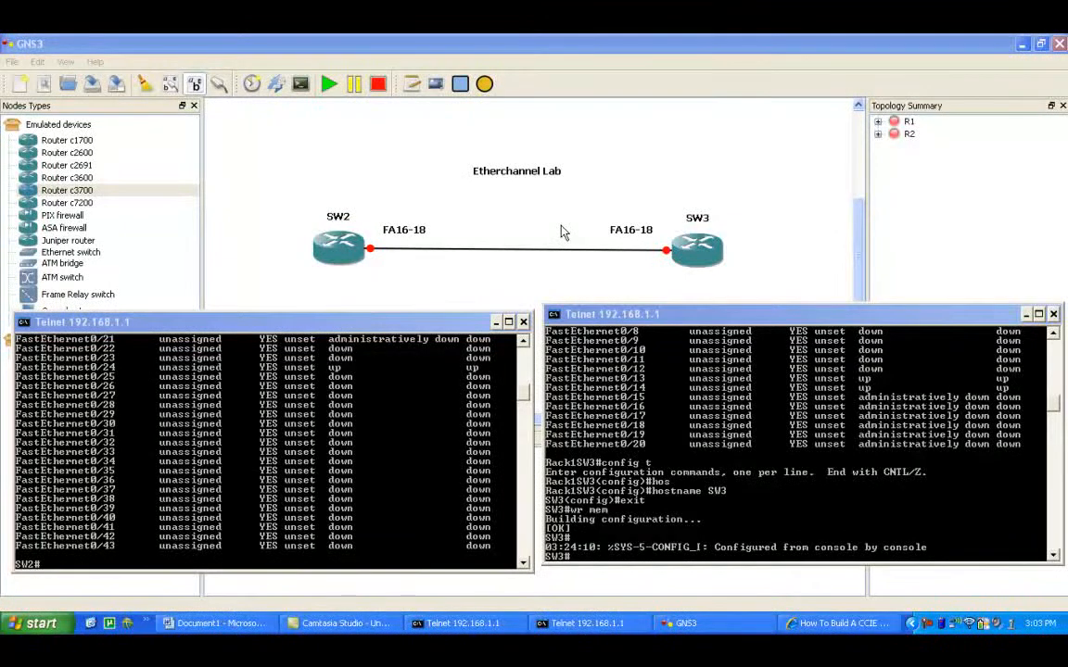
{"action": "mouse_move", "coordinate": [573, 255]}
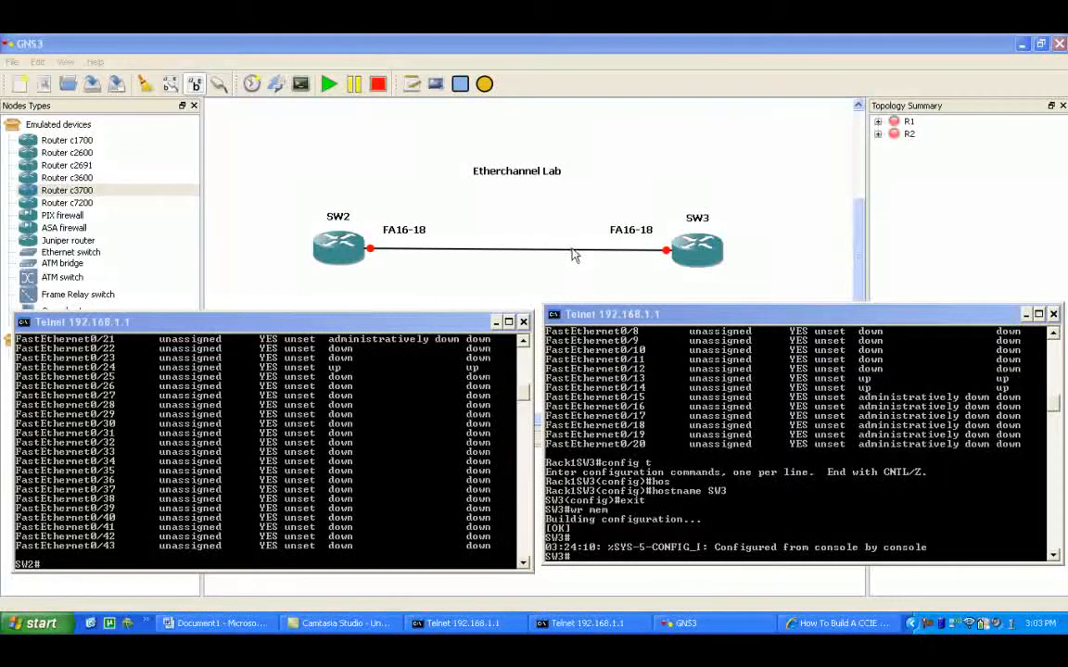
{"action": "mouse_move", "coordinate": [360, 428]}
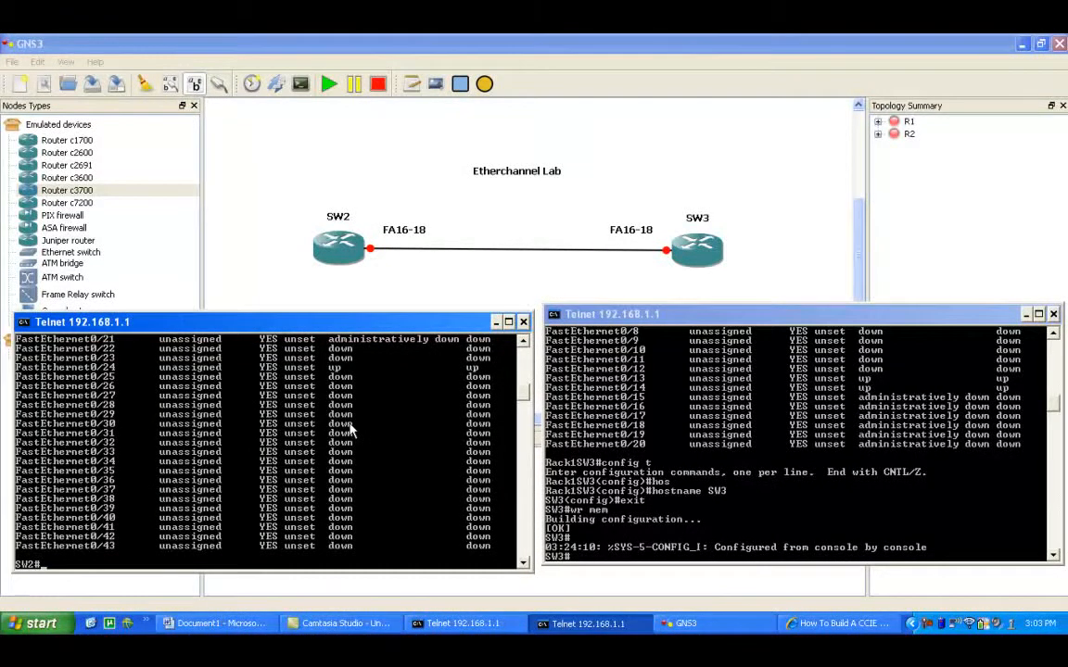
{"action": "type", "text": "show run int fa0/16"}
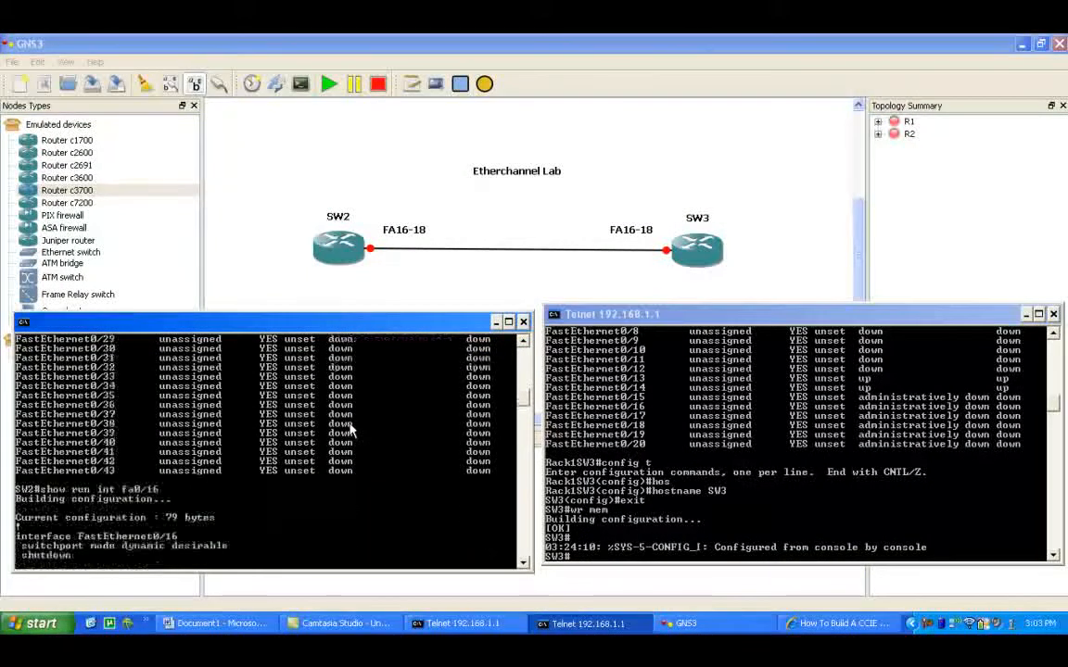
{"action": "scroll", "scroll_direction": "down", "scroll_amount": 3}
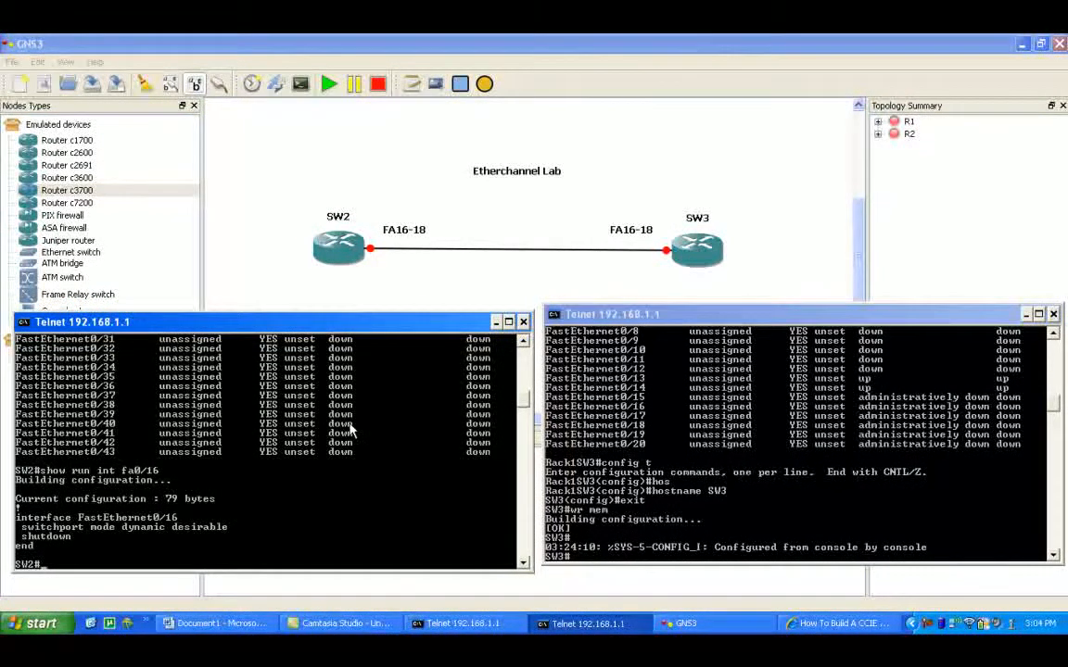
{"action": "type", "text": "co"}
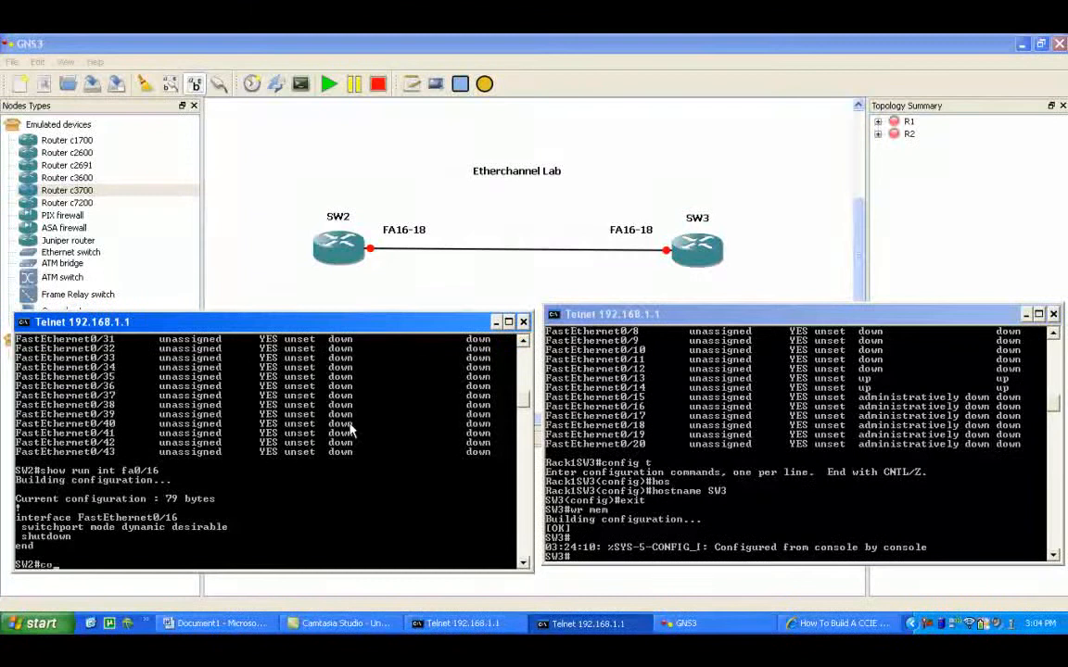
{"action": "type", "text": "config t"}
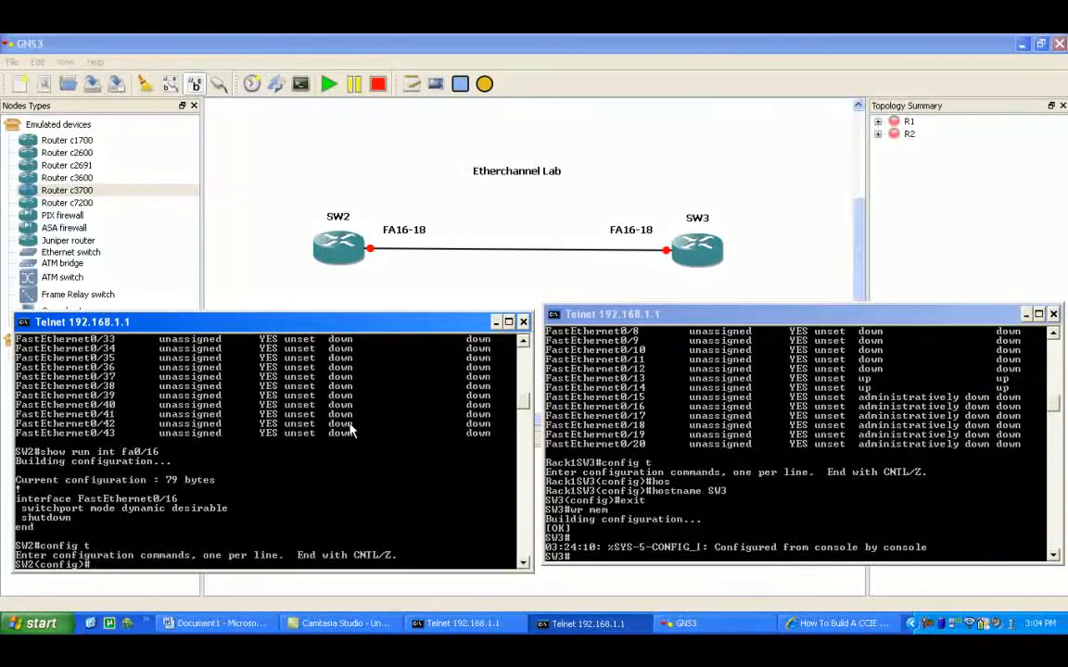
{"action": "type", "text": "int"}
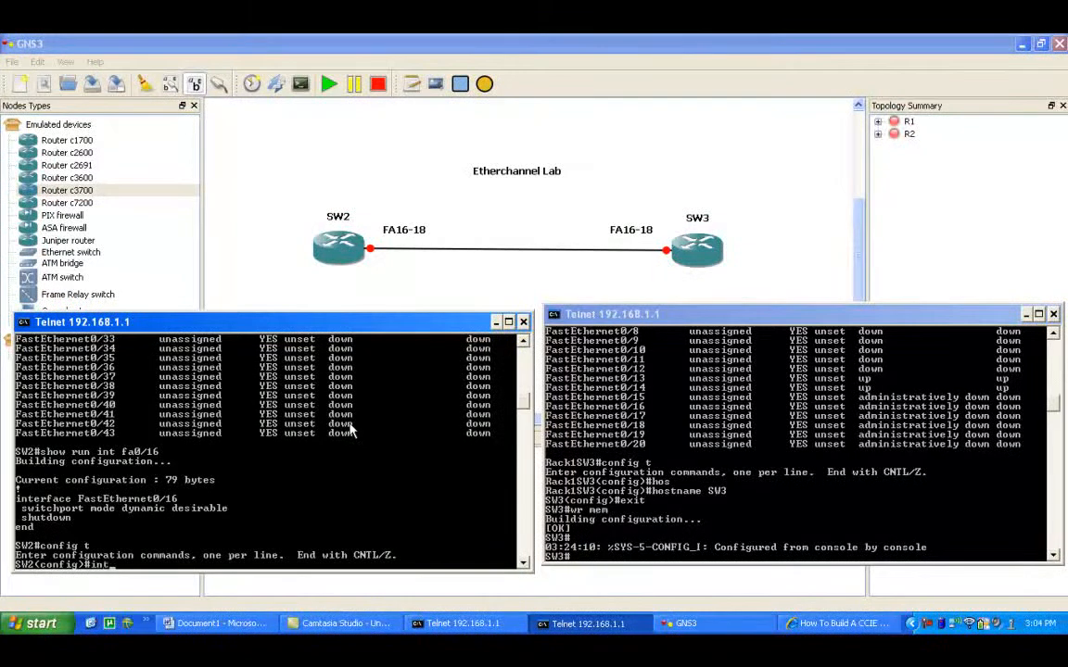
{"action": "type", "text": "int range"}
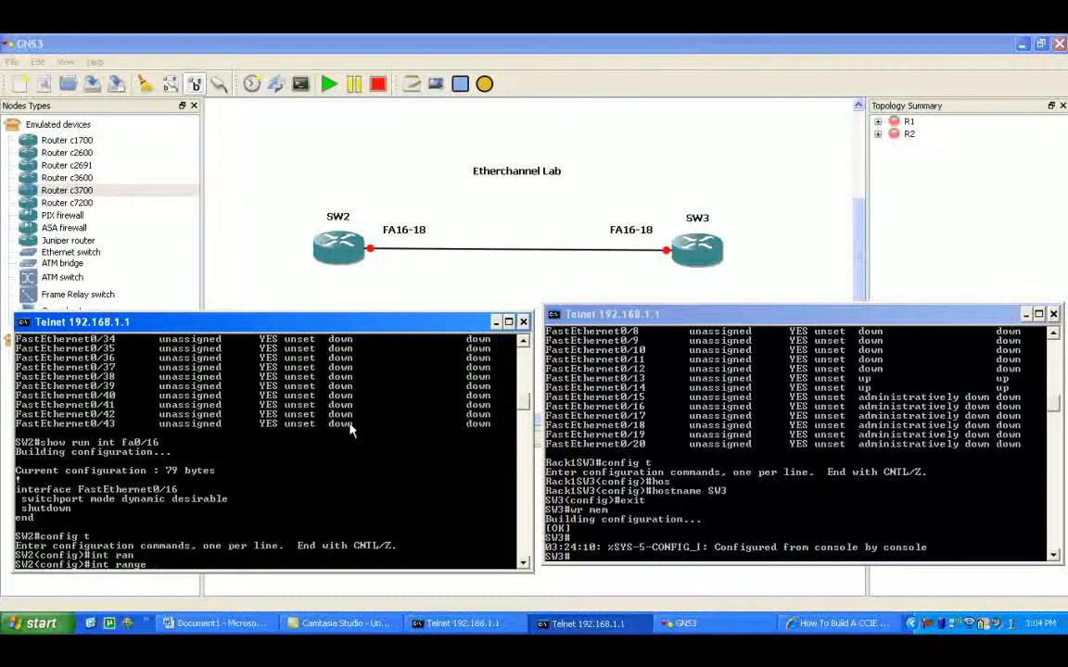
{"action": "type", "text": "16"}
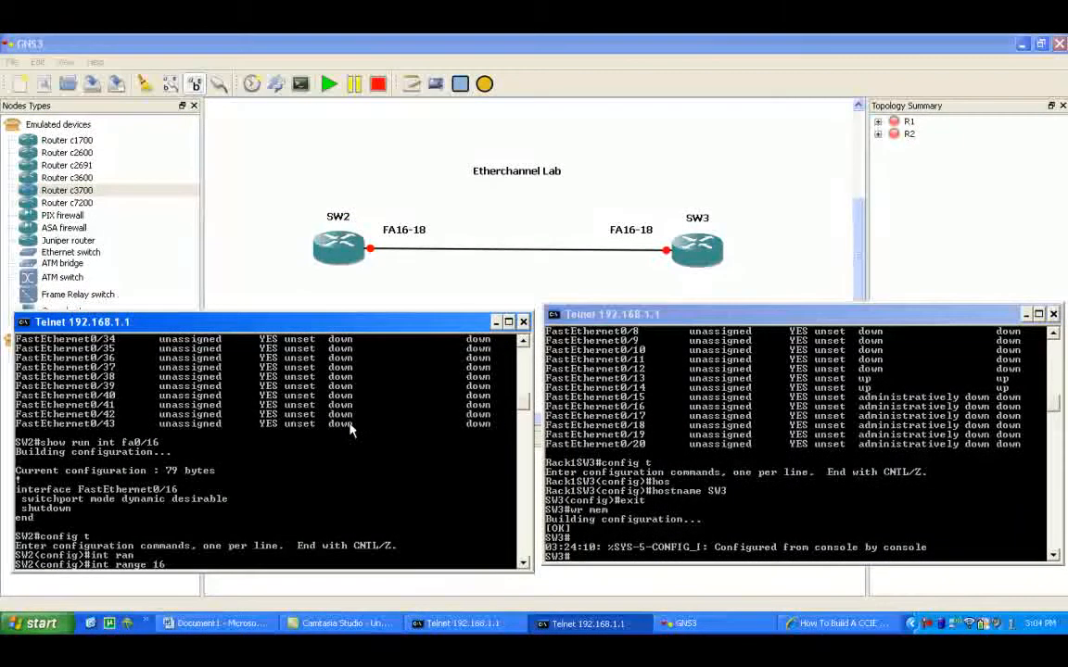
{"action": "type", "text": "-"}
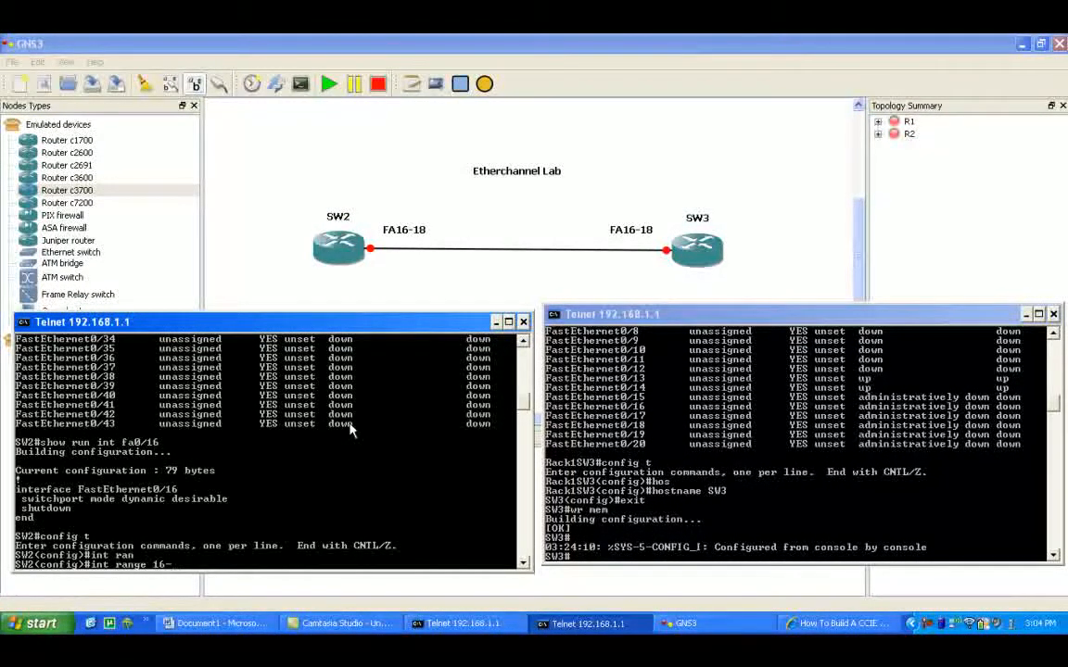
{"action": "type", "text": "fa0/"}
{"action": "type", "text": "channel-group"}
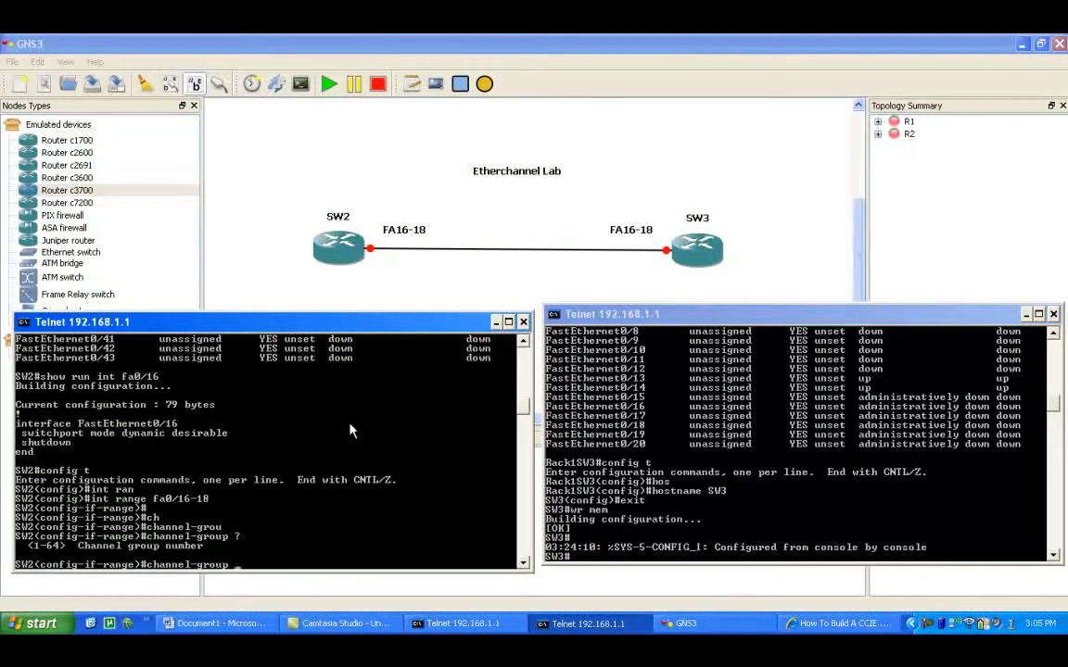
{"action": "type", "text": "23"}
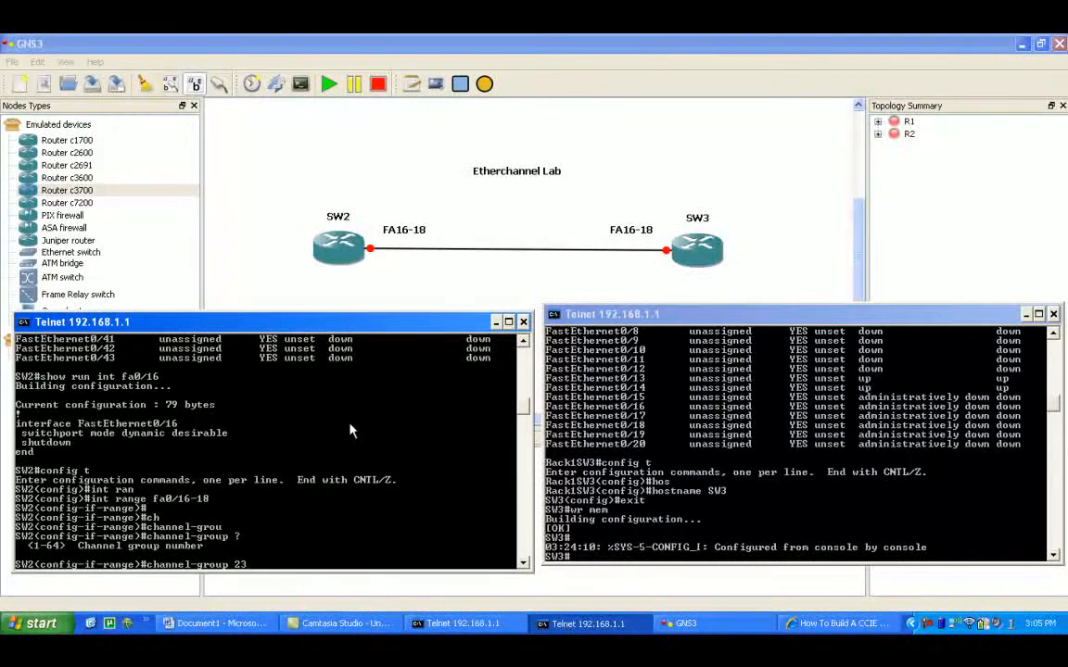